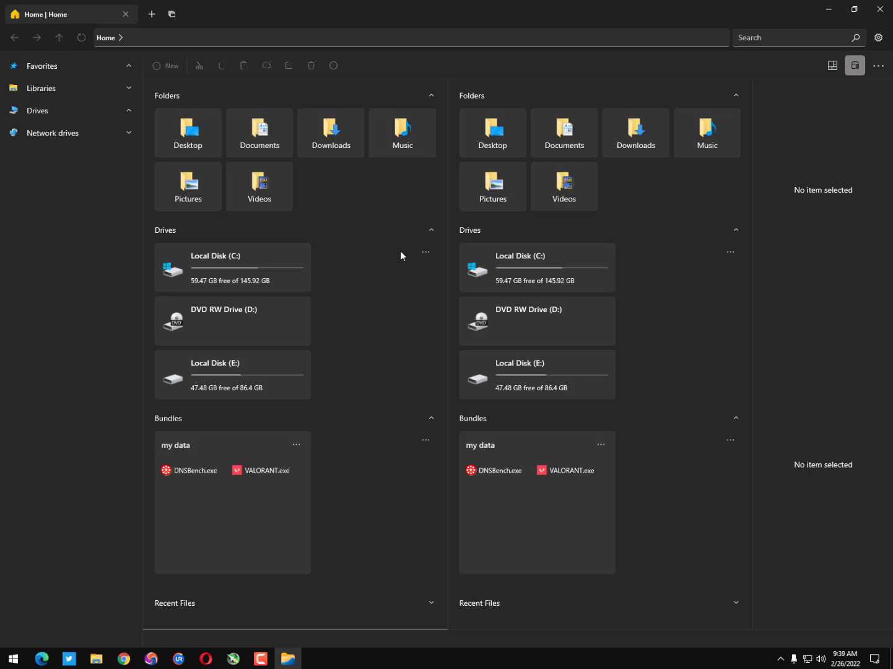
mouse_move(188, 185)
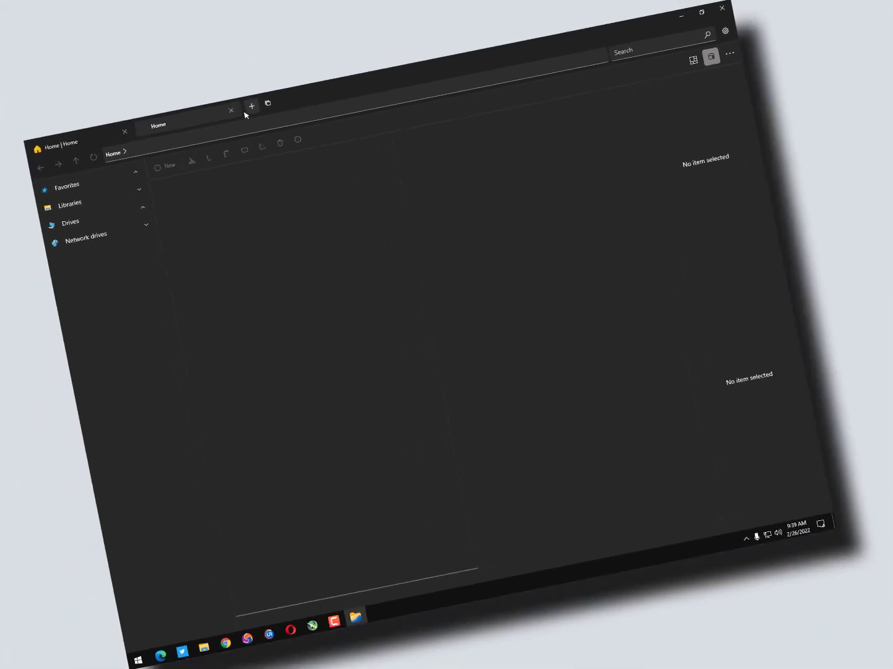
- Close the extra tab and go to the Multitasking settings, where dual pane view is on
click(250, 107)
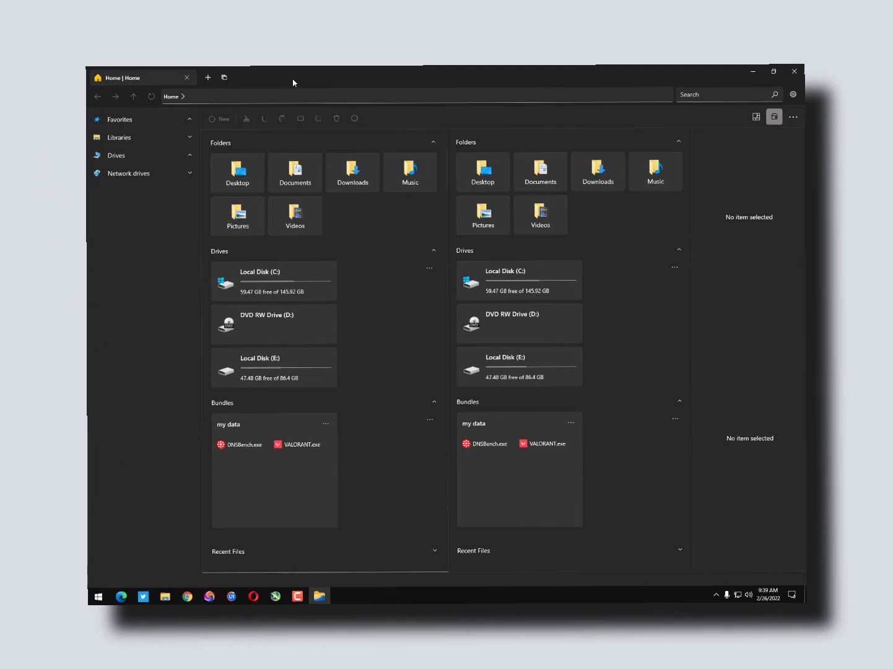
click(773, 71)
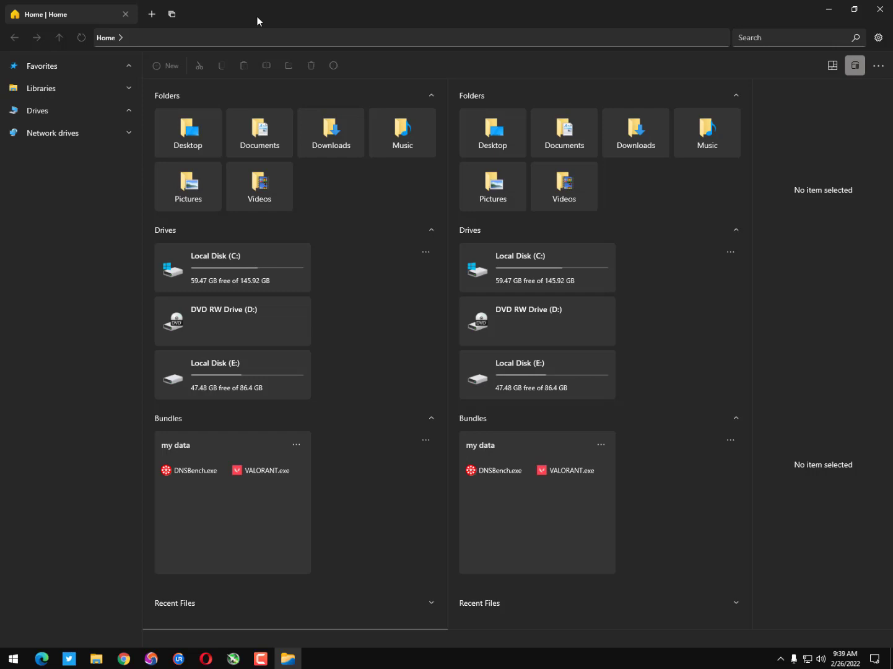
mouse_move(339, 104)
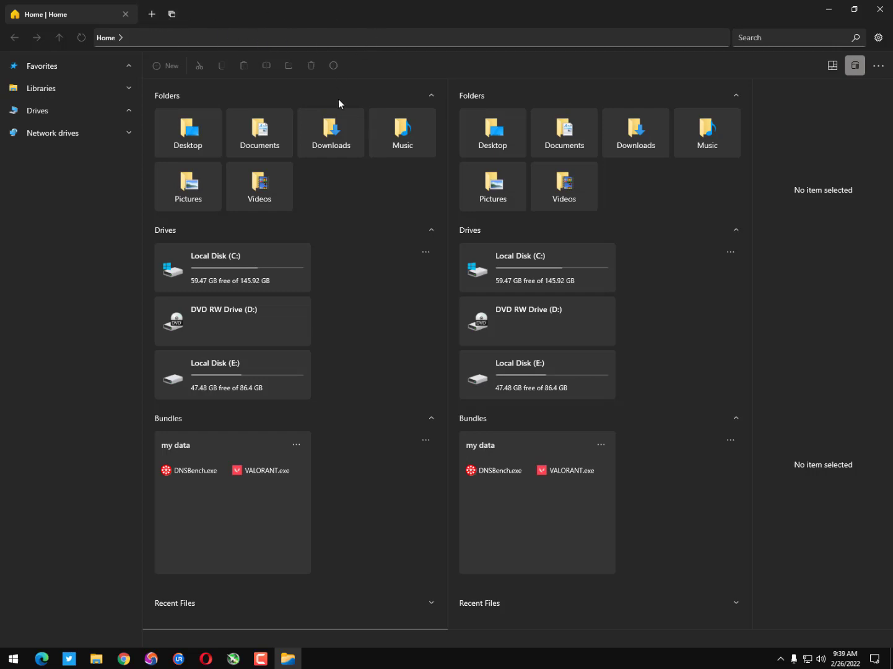
mouse_move(326, 219)
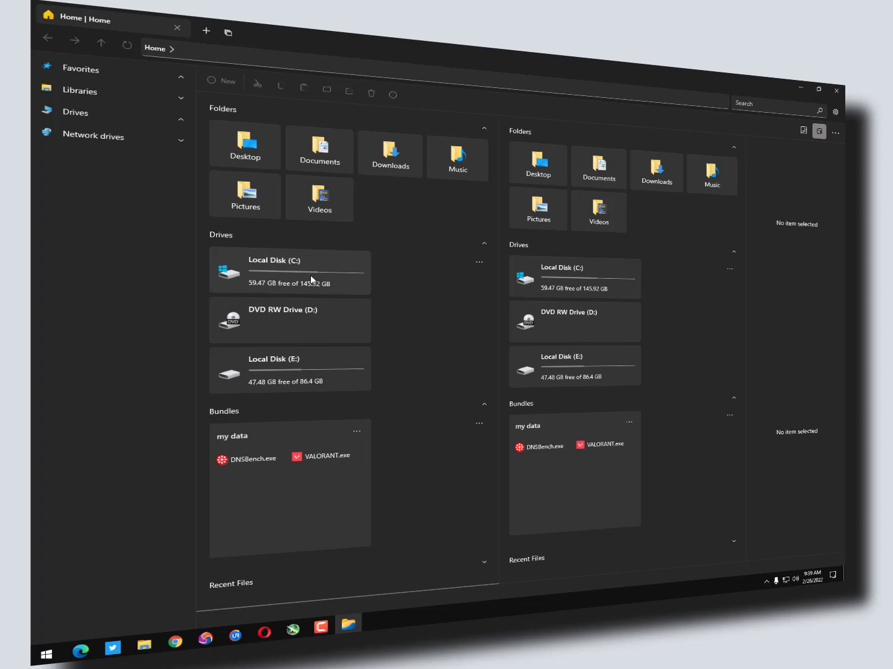
mouse_move(565, 282)
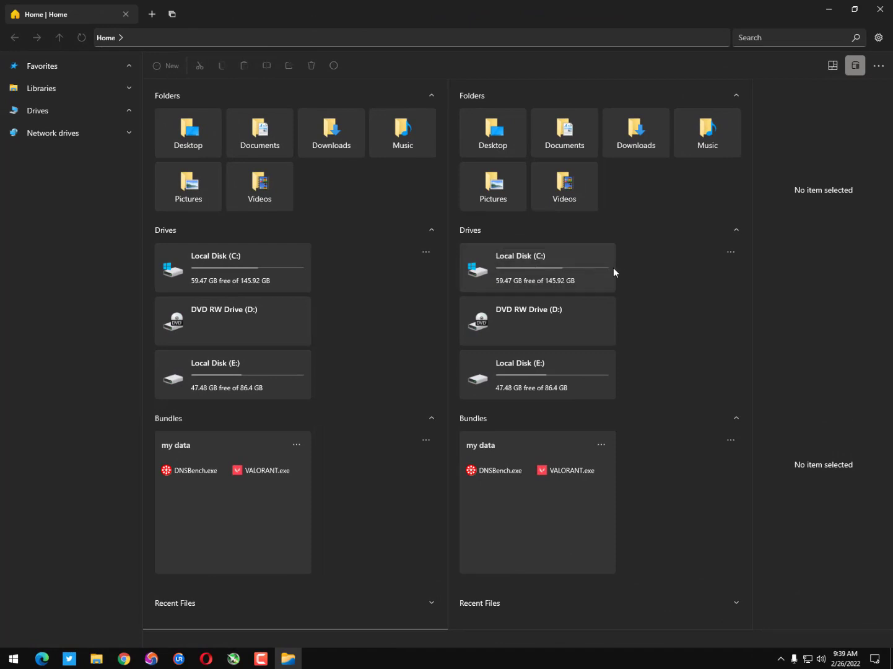
mouse_move(568, 251)
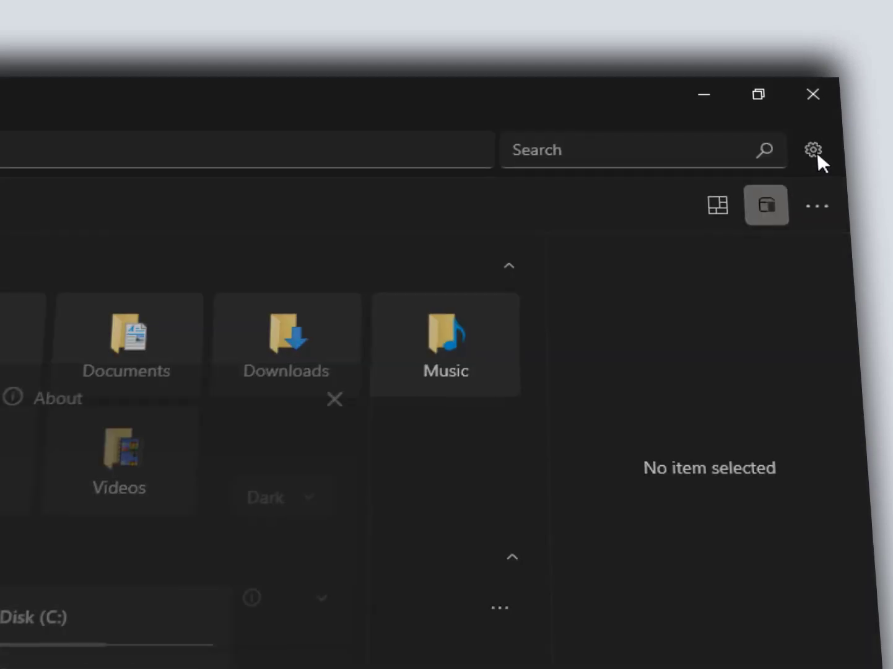
click(812, 150)
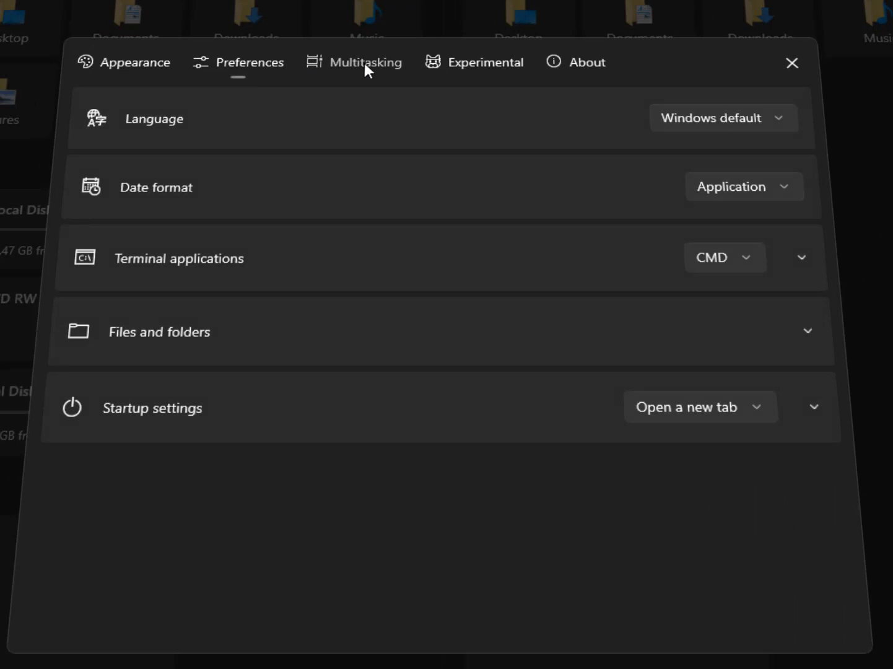
click(365, 62)
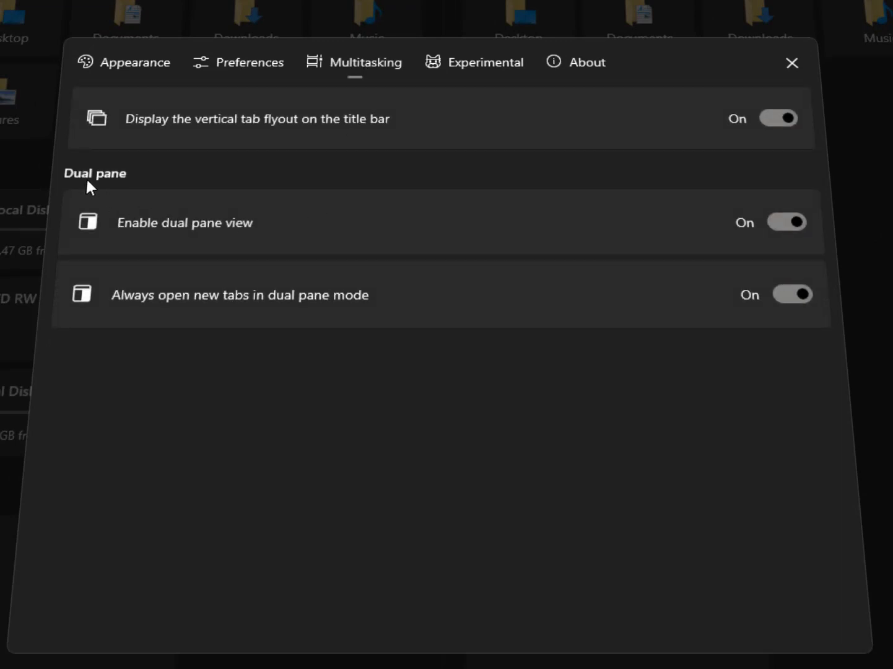
mouse_move(468, 183)
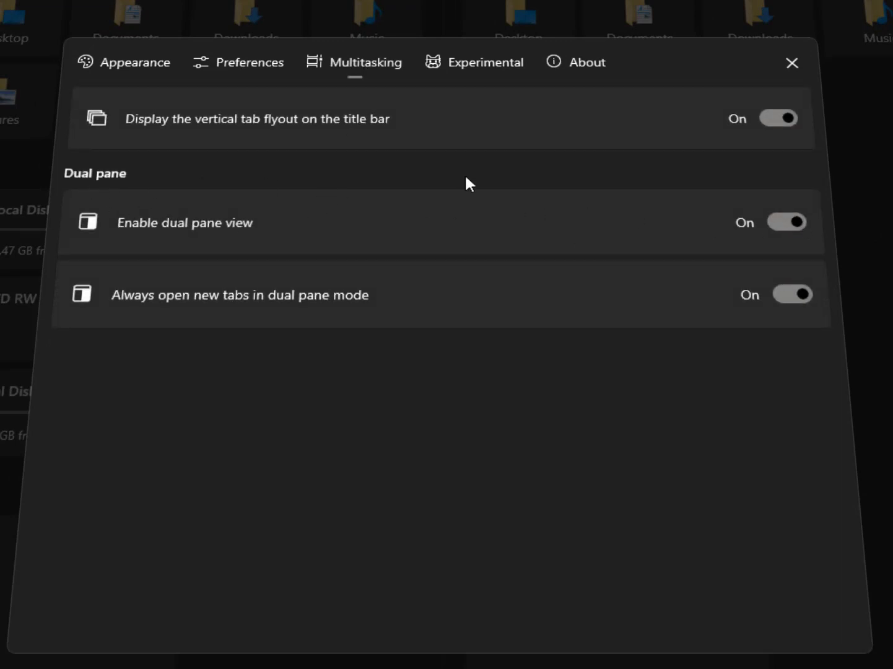
mouse_move(332, 117)
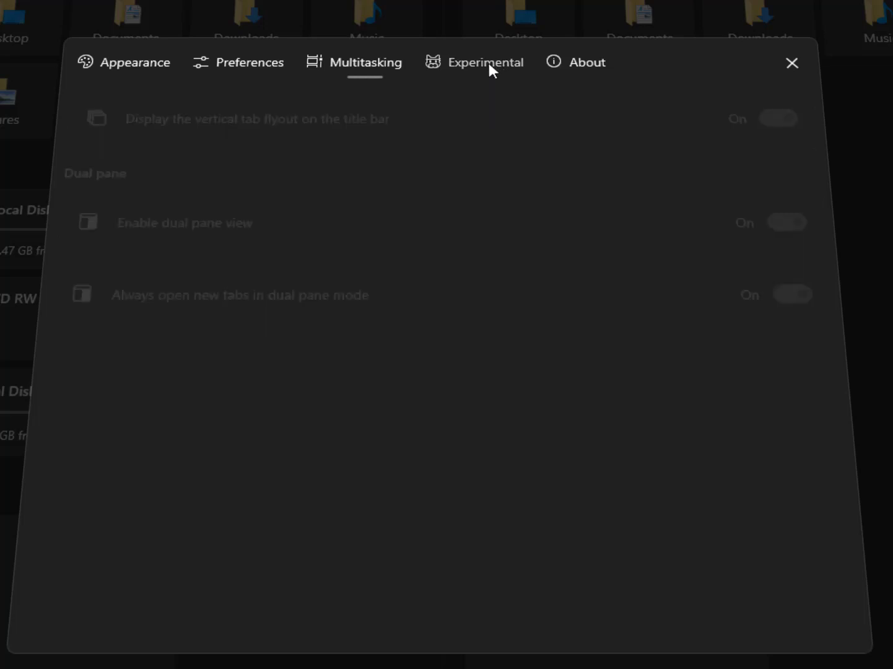
- Show the Experimental settings page with file tags and folder size both off
click(487, 62)
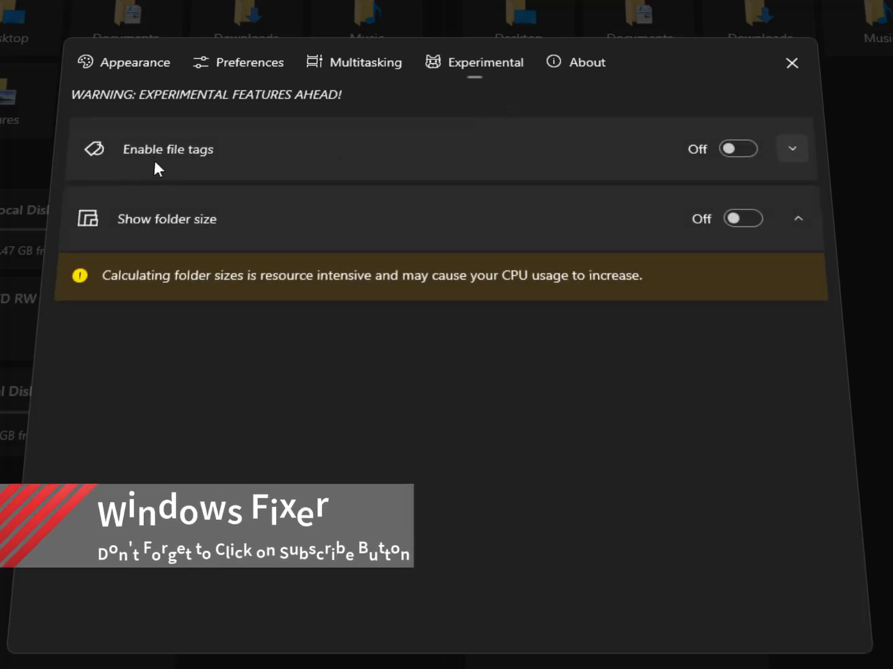
mouse_move(332, 158)
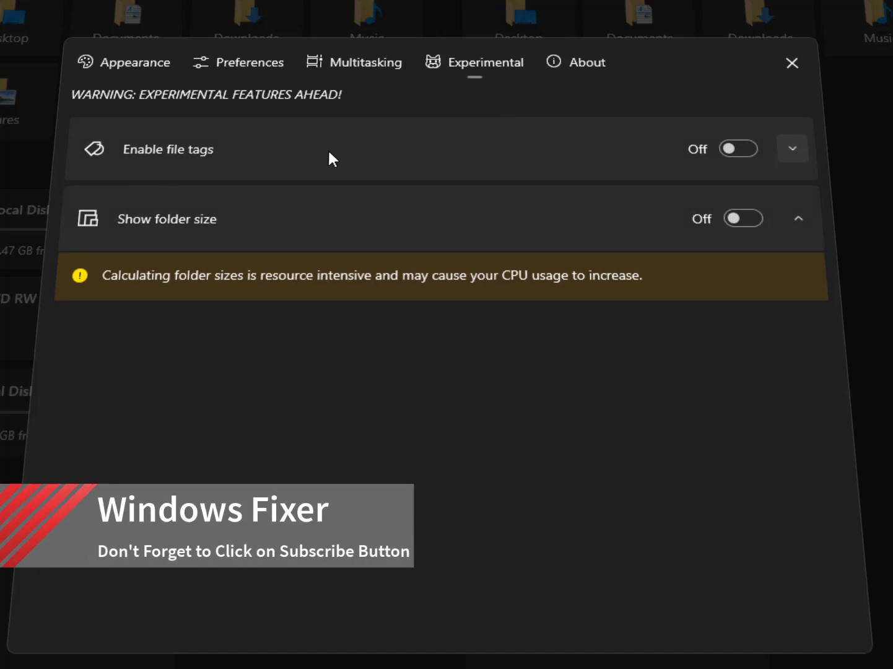
mouse_move(309, 163)
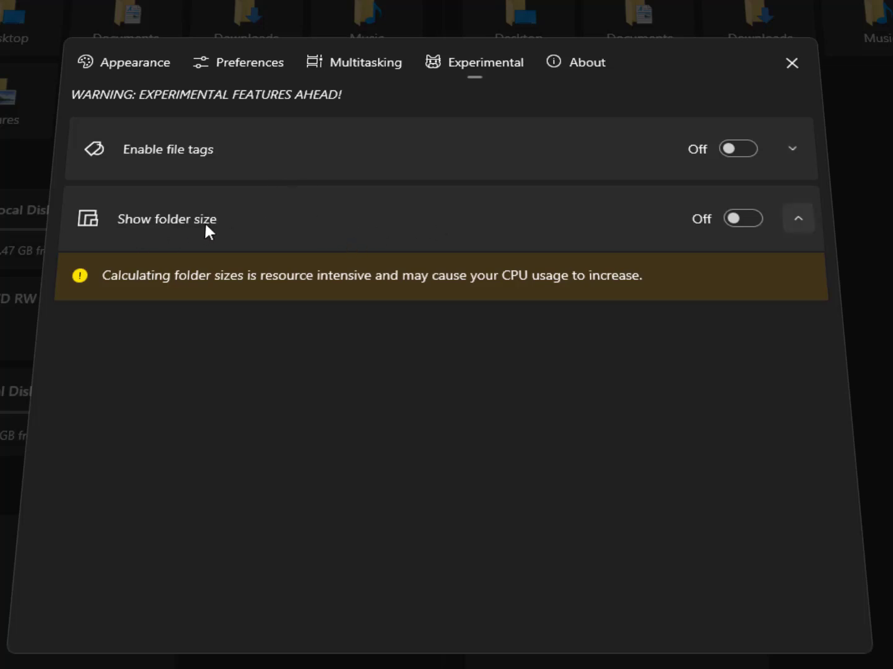
mouse_move(630, 241)
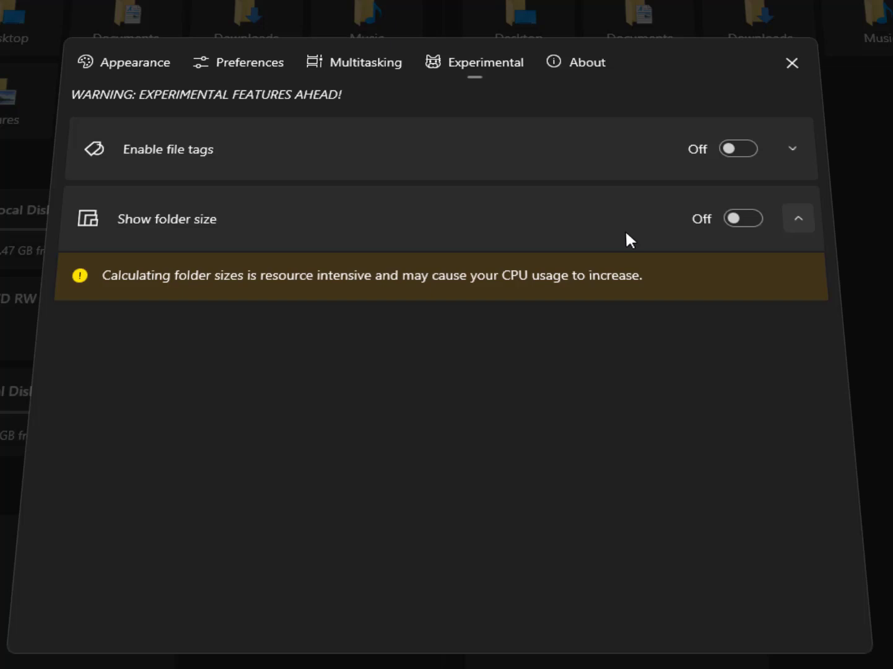
mouse_move(647, 234)
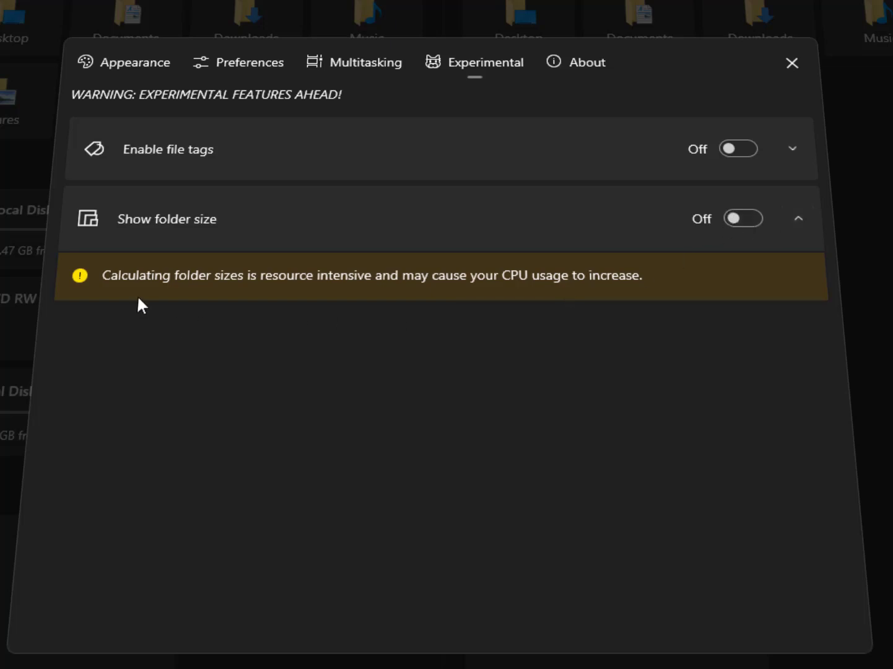
mouse_move(364, 295)
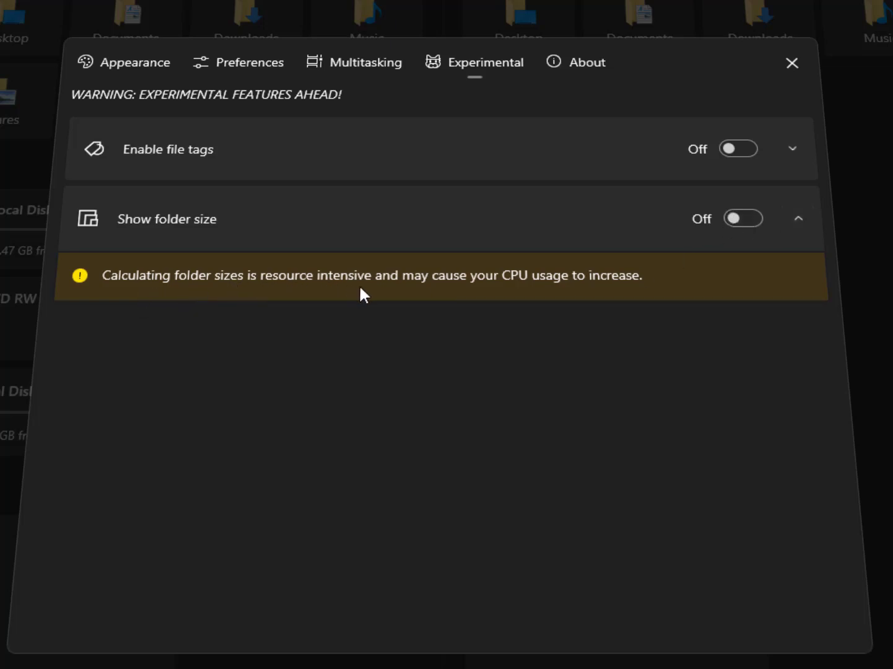
mouse_move(571, 296)
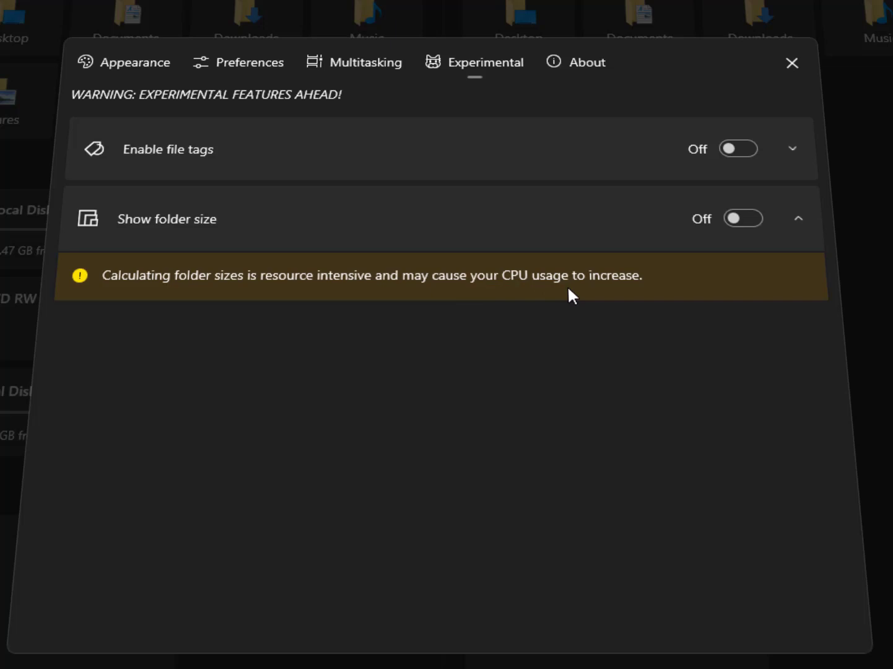
mouse_move(674, 279)
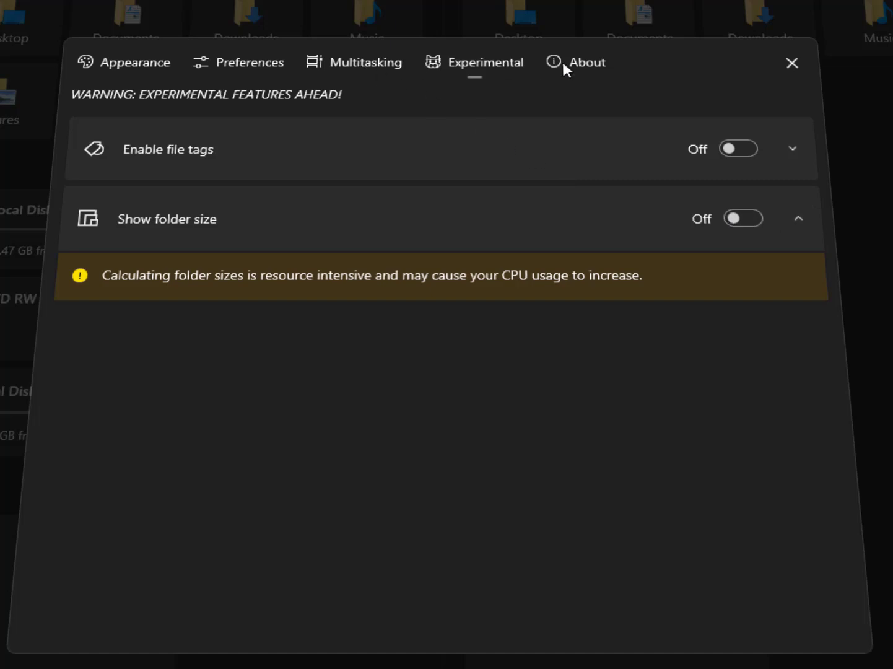
- Check the About page showing version 2.1.15.0, then bring up the Preferences page
click(587, 62)
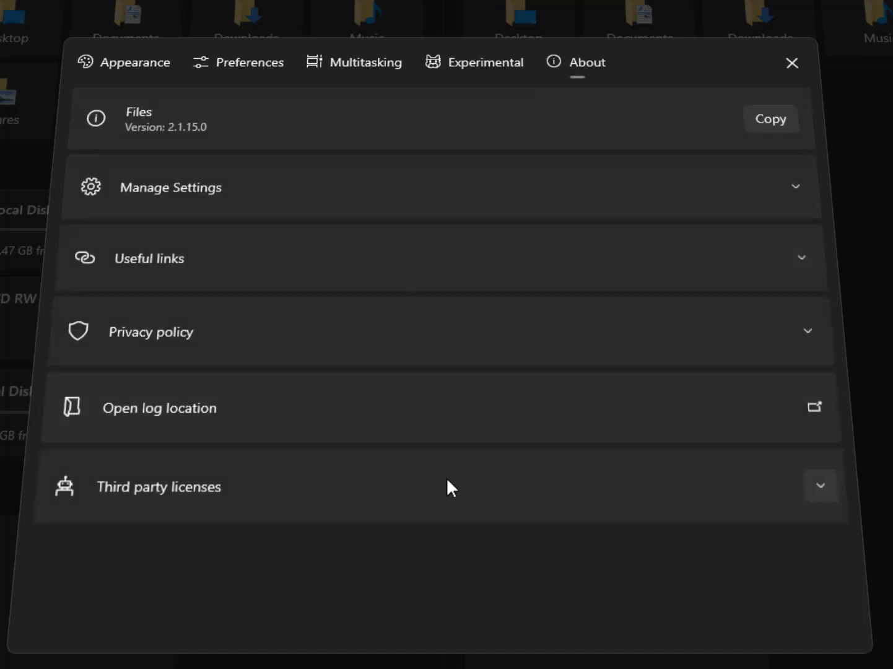
mouse_move(370, 365)
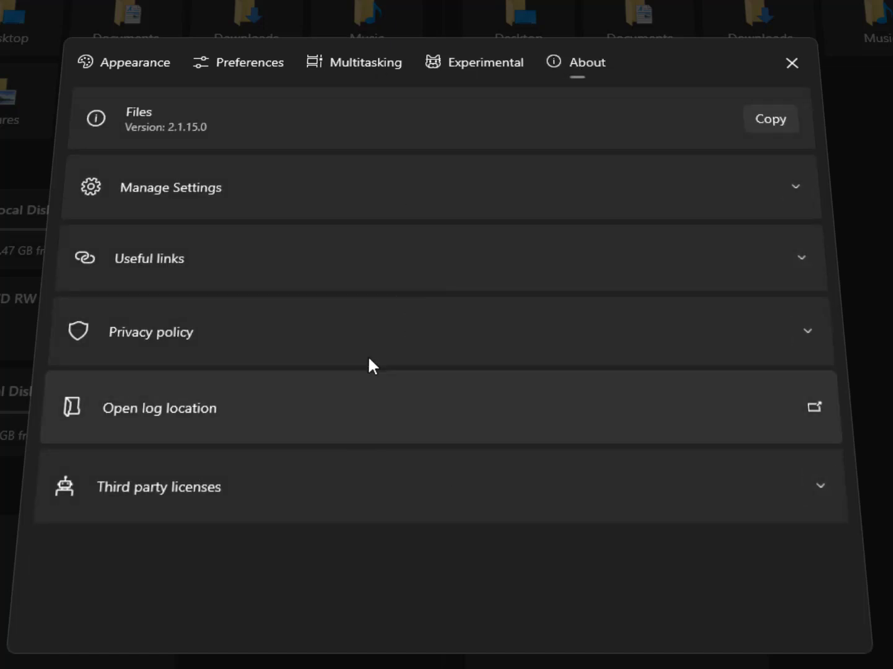
mouse_move(318, 233)
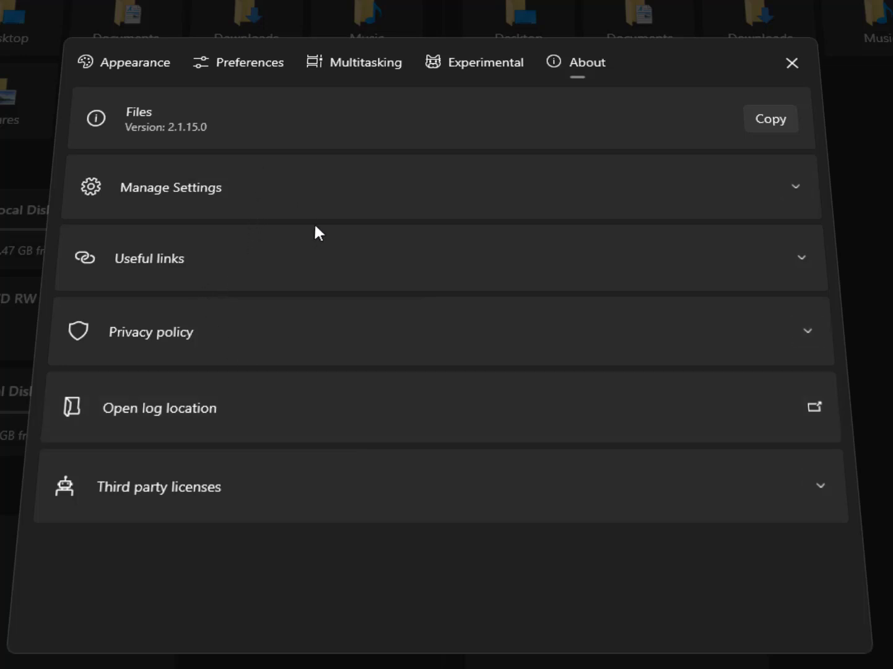
click(364, 62)
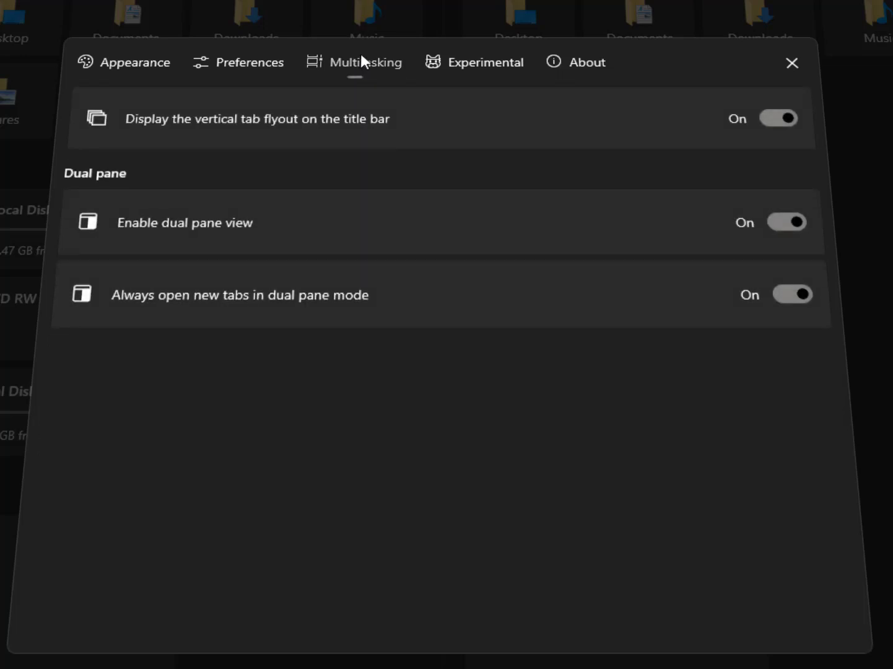
click(250, 62)
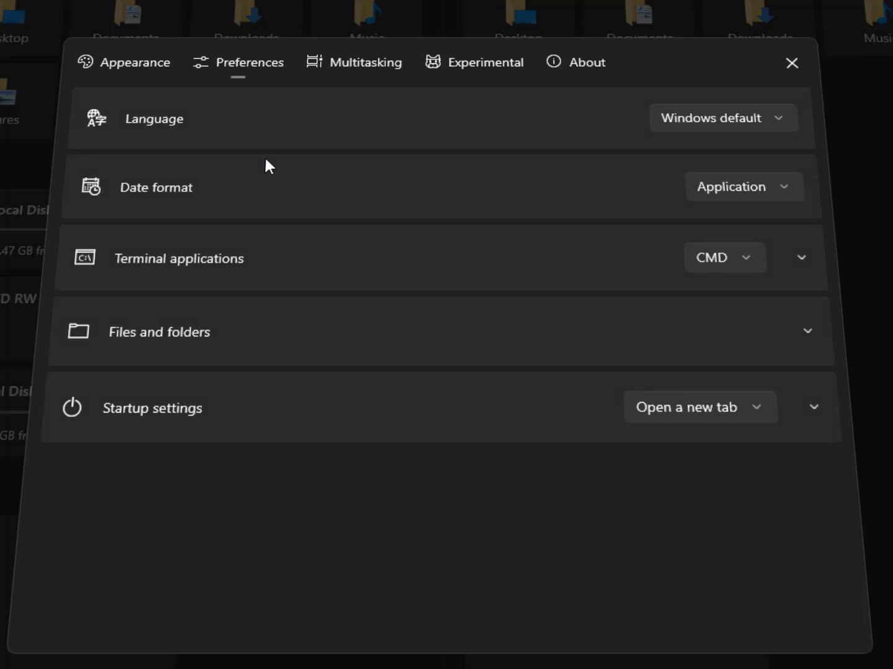
mouse_move(342, 211)
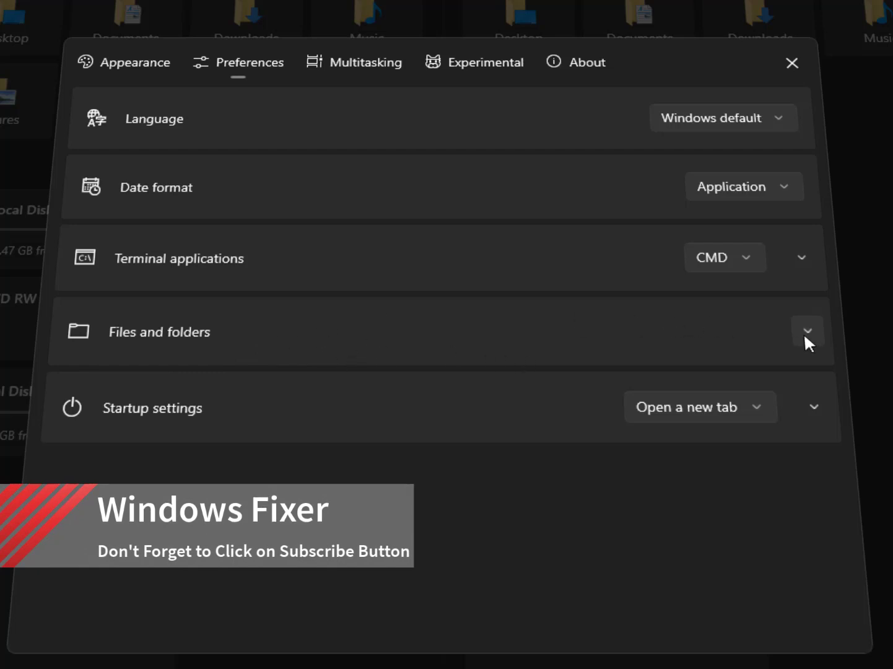
- Under Files and folders, switch 'Open files with a single click' to On
click(808, 330)
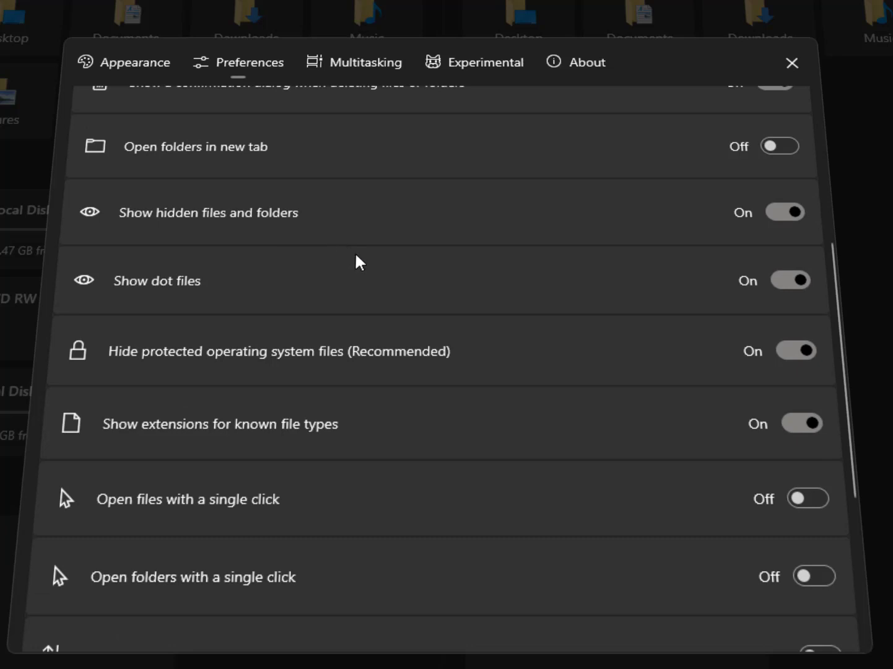
mouse_move(137, 237)
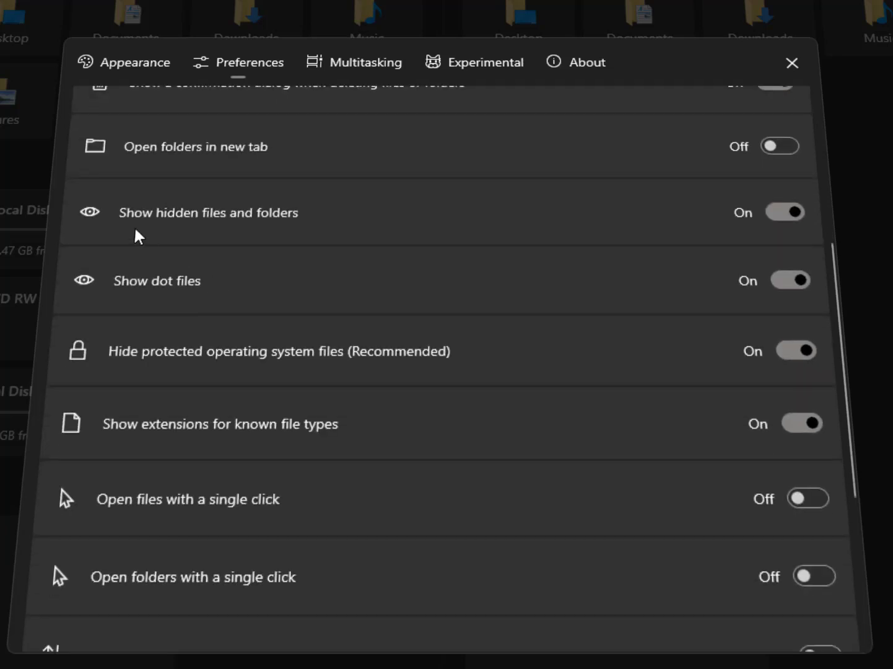
mouse_move(728, 237)
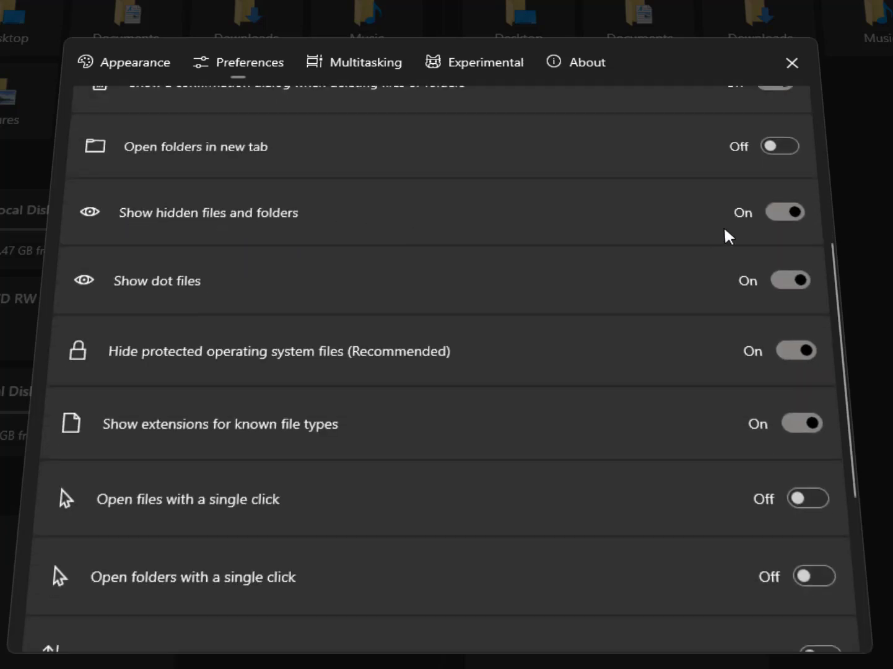
mouse_move(706, 242)
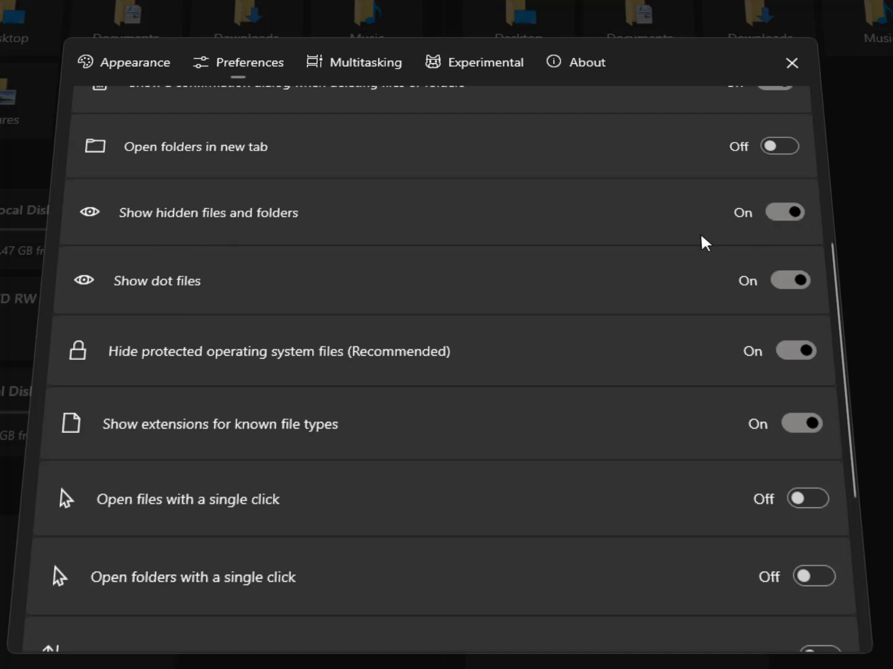
scroll(down, 3)
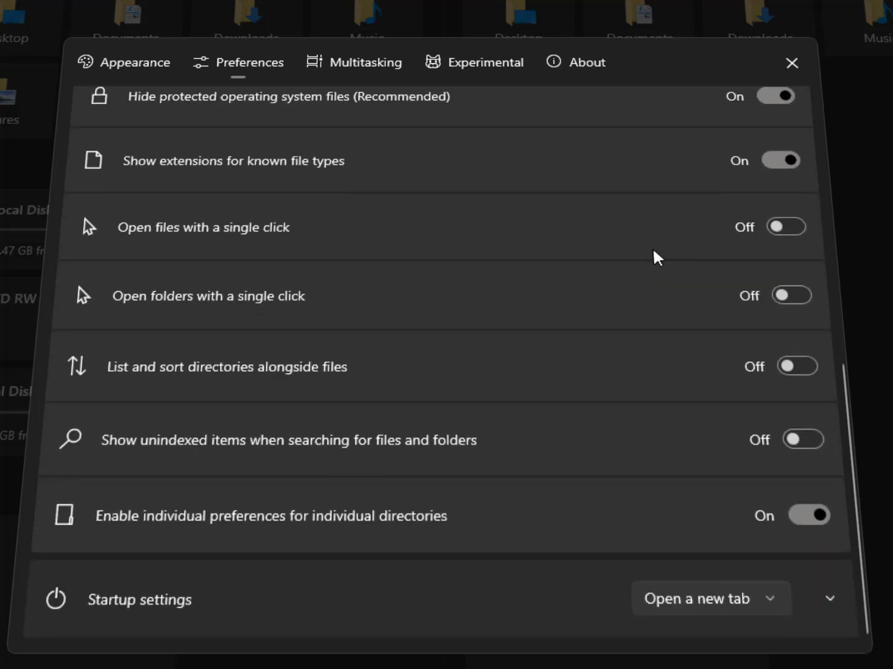
mouse_move(260, 401)
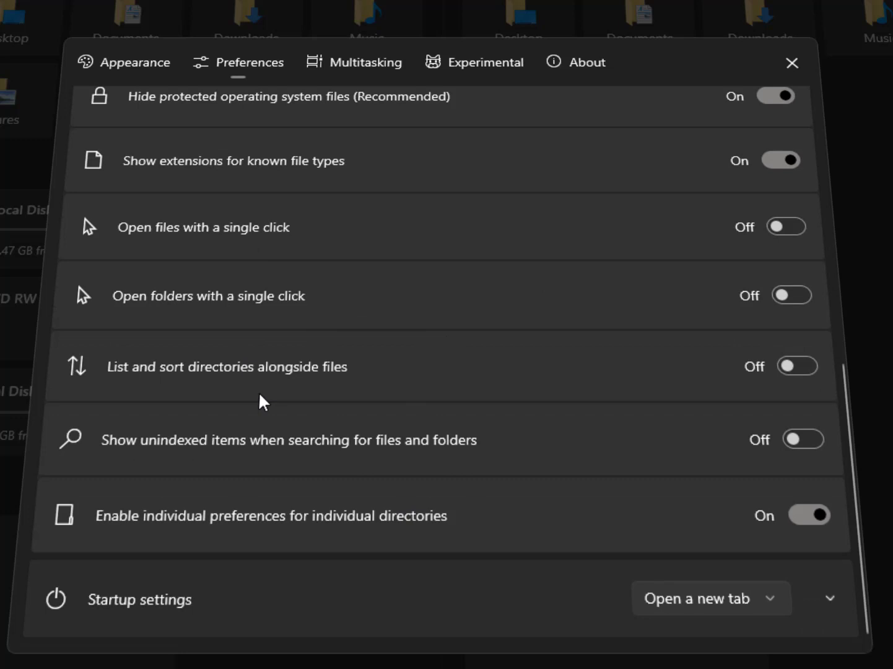
mouse_move(150, 242)
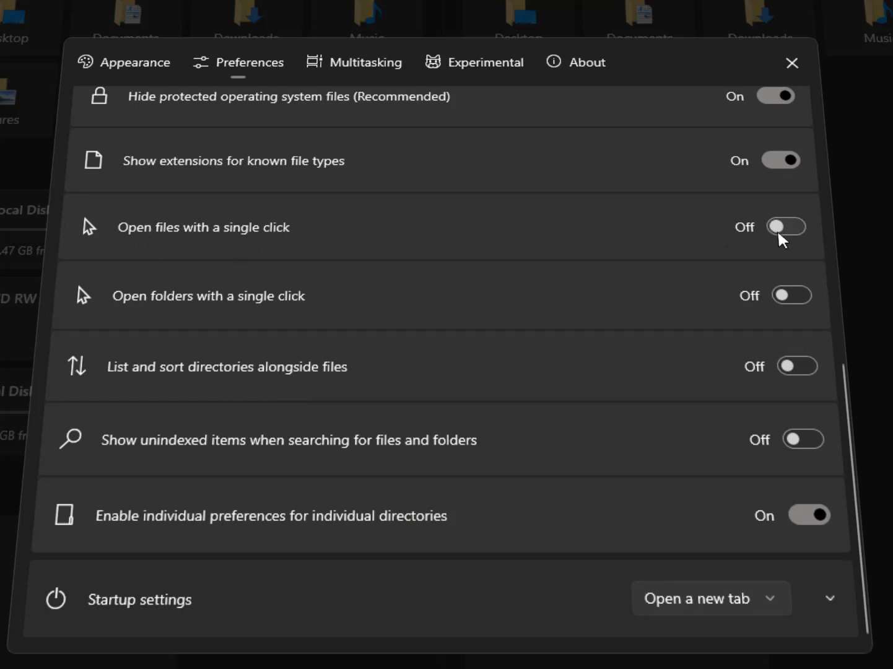
click(786, 227)
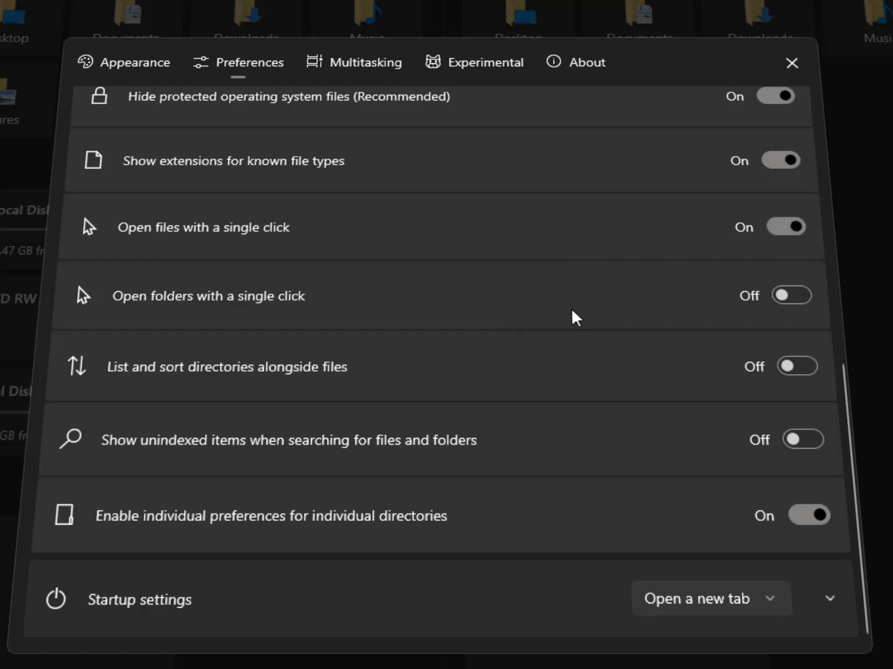
mouse_move(634, 234)
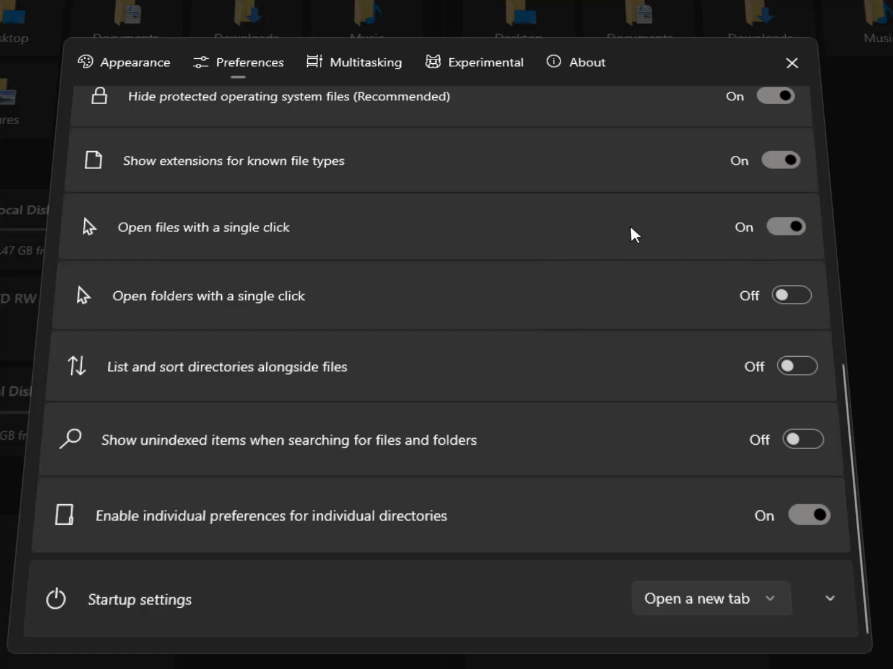
mouse_move(286, 302)
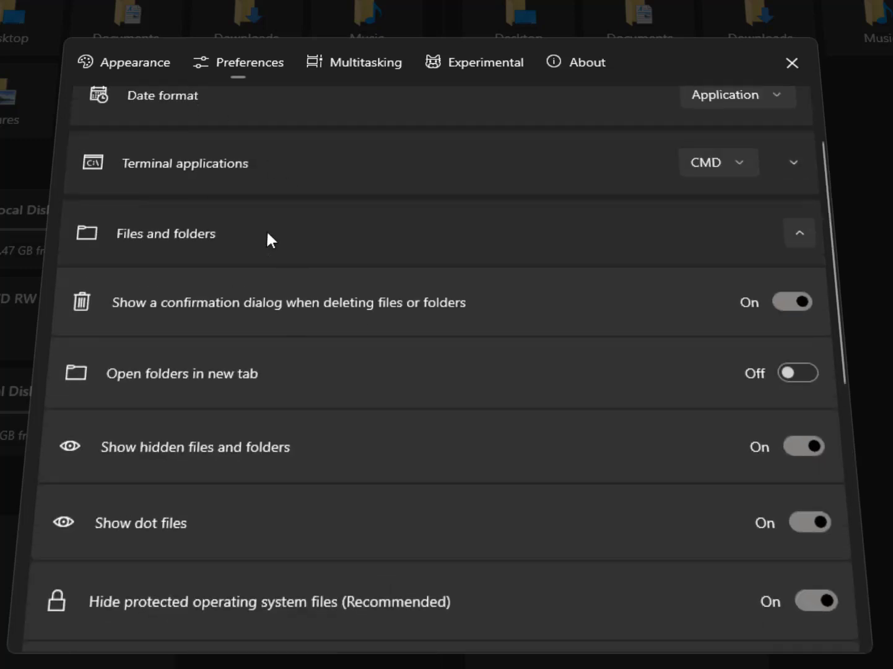
- Set the Appearance colour scheme to Light
click(135, 62)
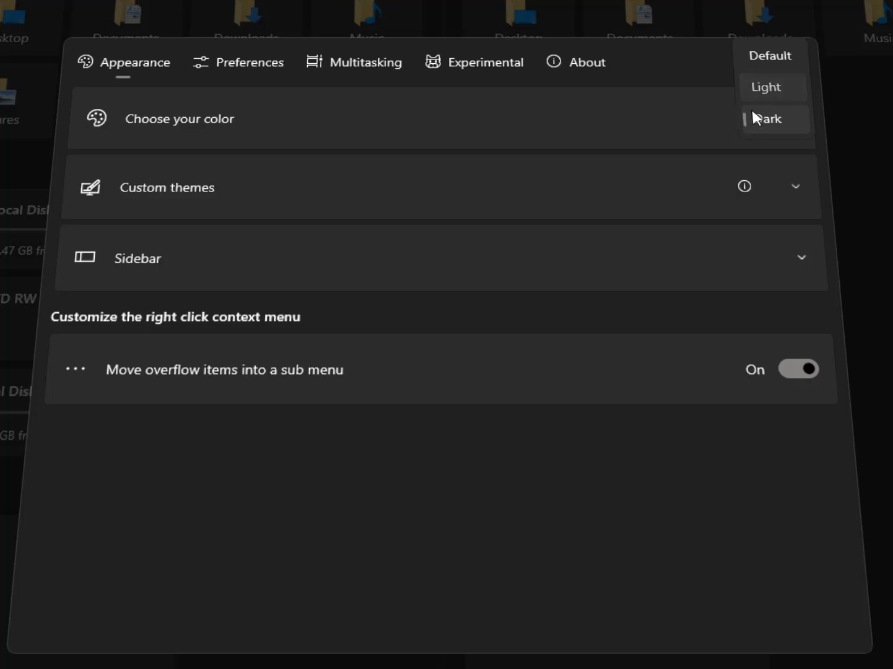
click(770, 119)
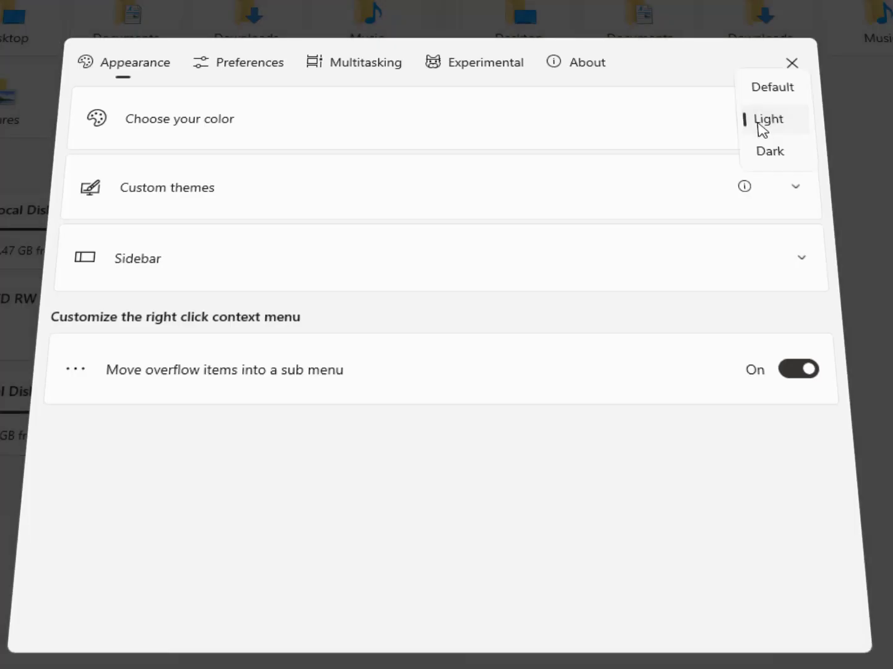
mouse_move(778, 117)
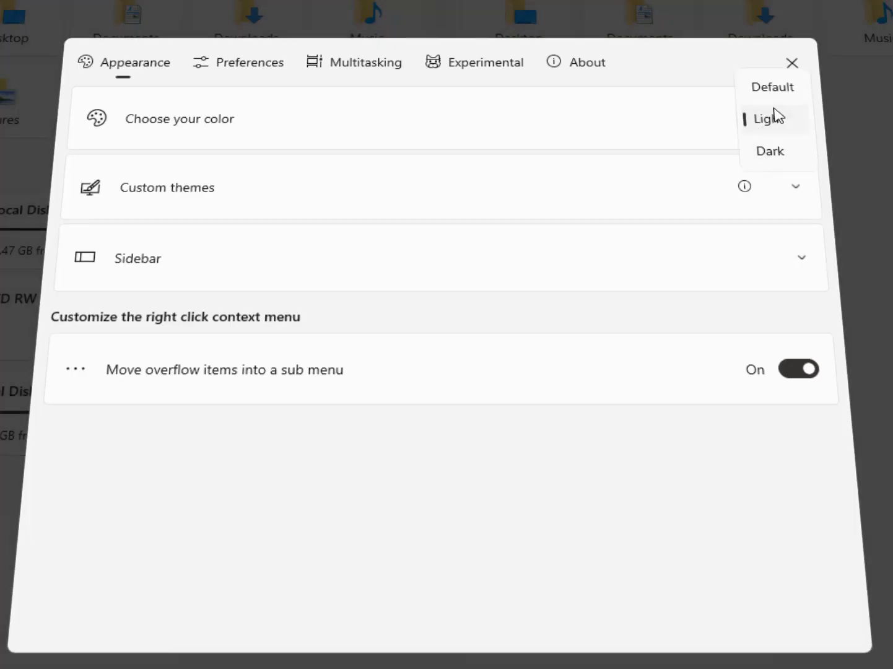
mouse_move(768, 93)
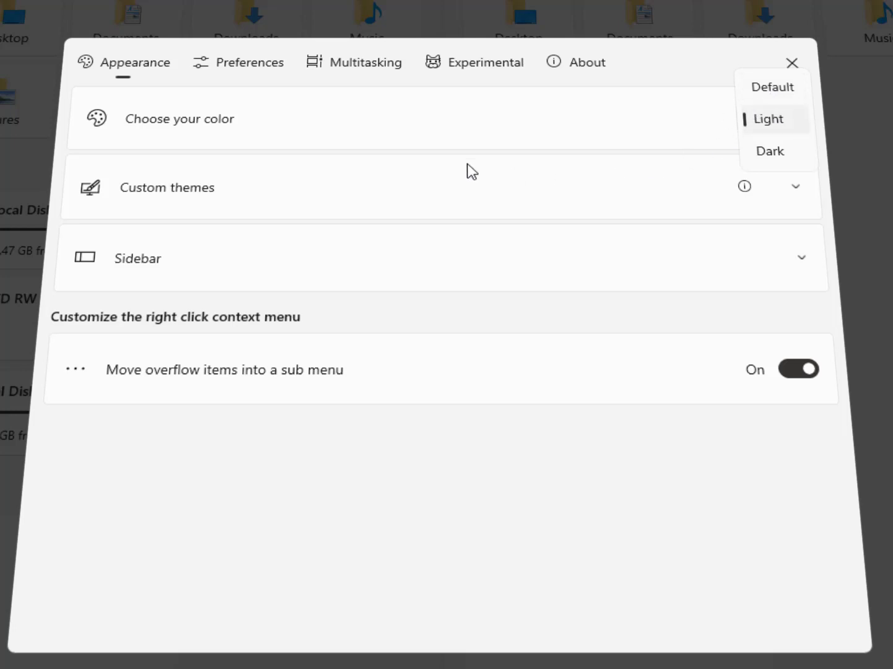
click(768, 119)
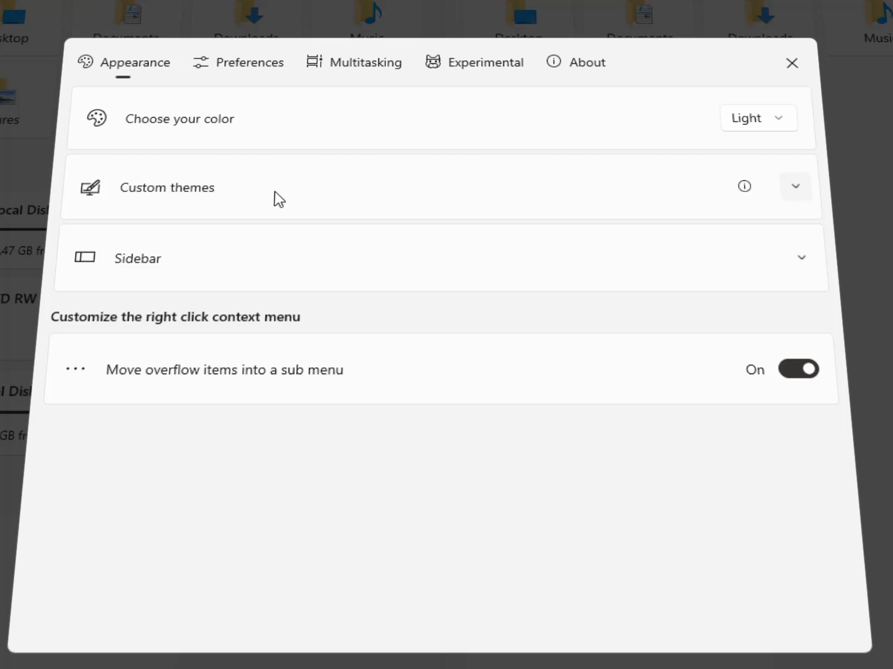
- Try Deep Sea, then apply the Lavender theme with the Dark colour scheme and close Settings
click(796, 185)
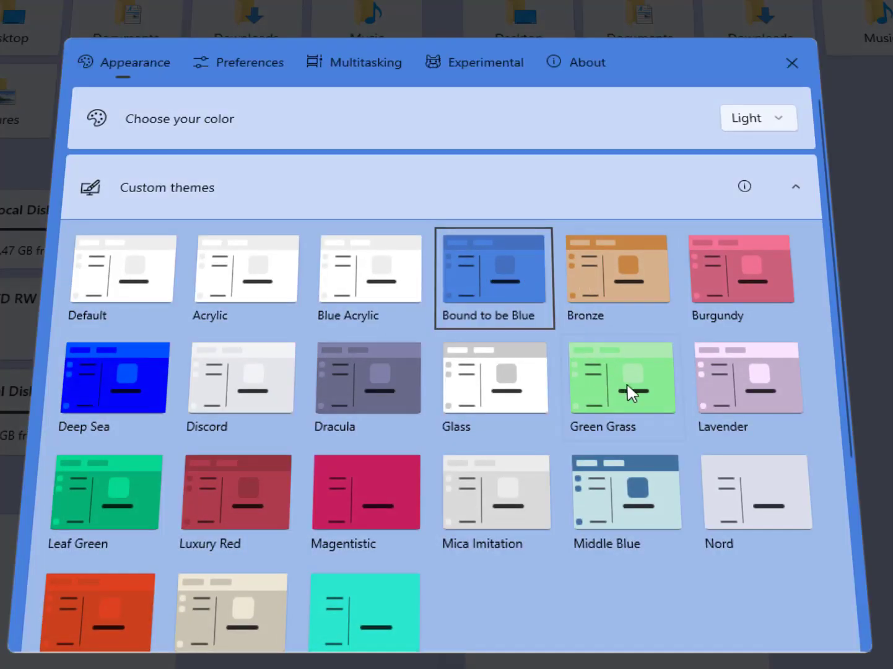
click(114, 377)
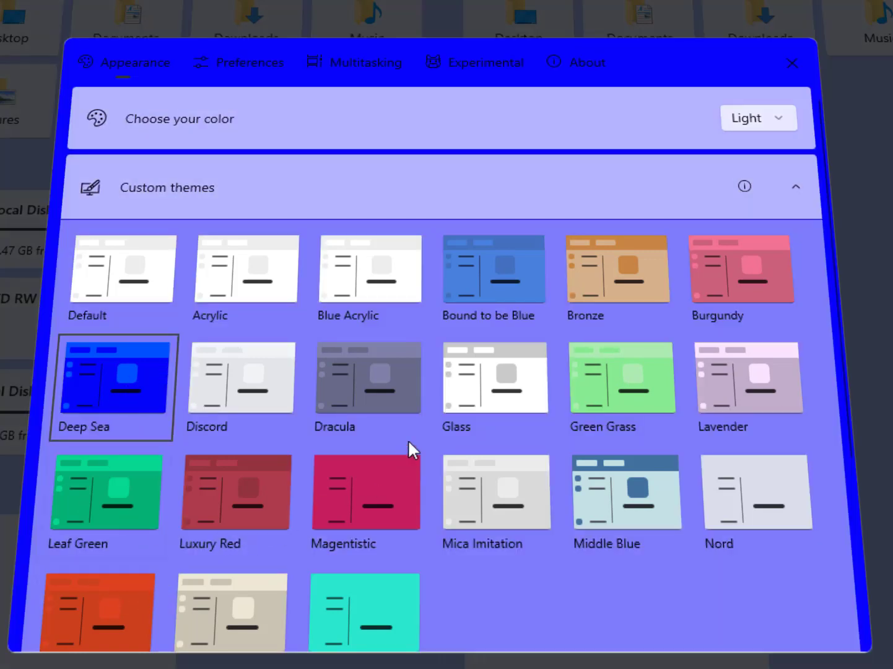
scroll(down, 3)
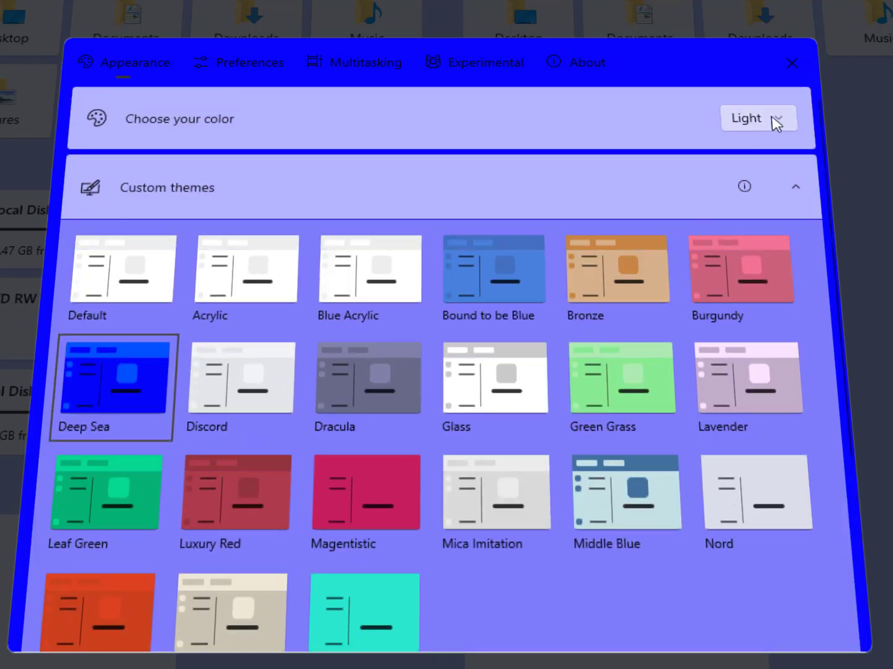
click(758, 118)
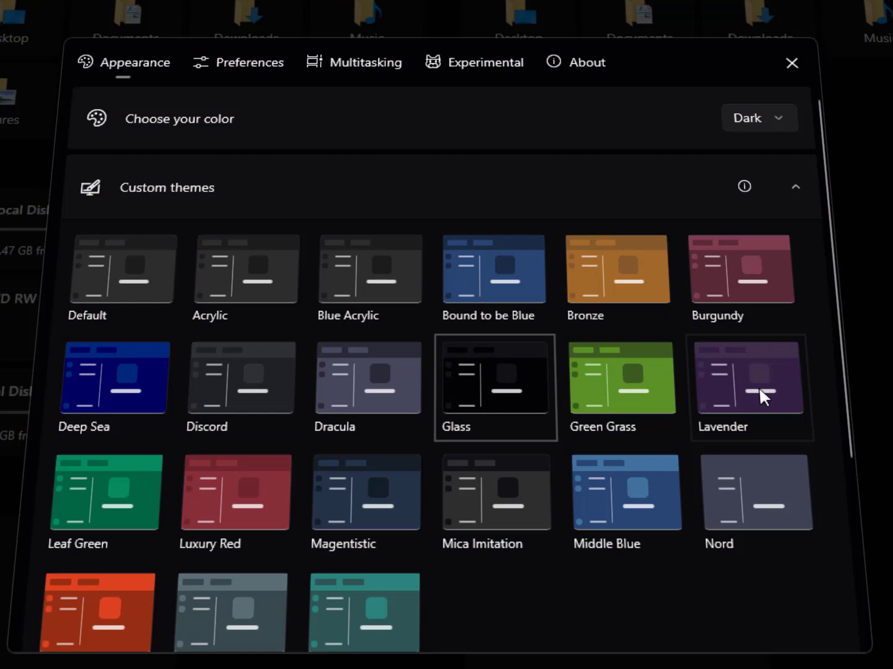
scroll(down, 3)
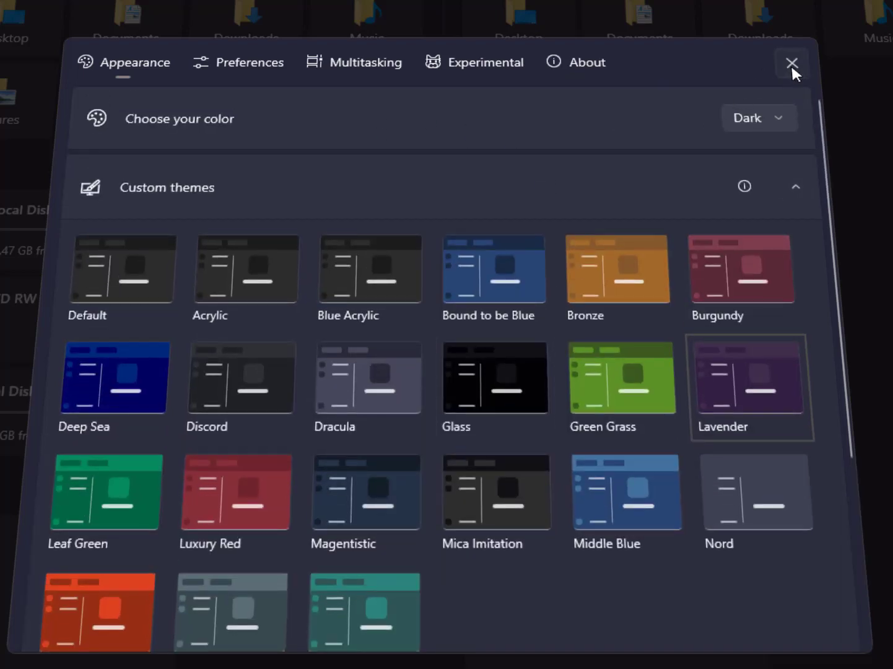
click(791, 64)
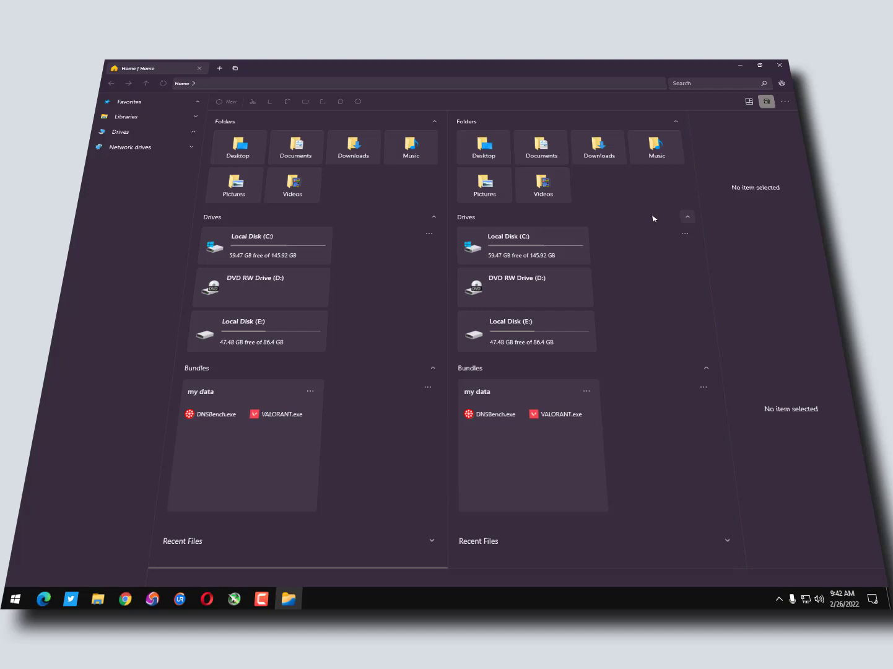
mouse_move(663, 194)
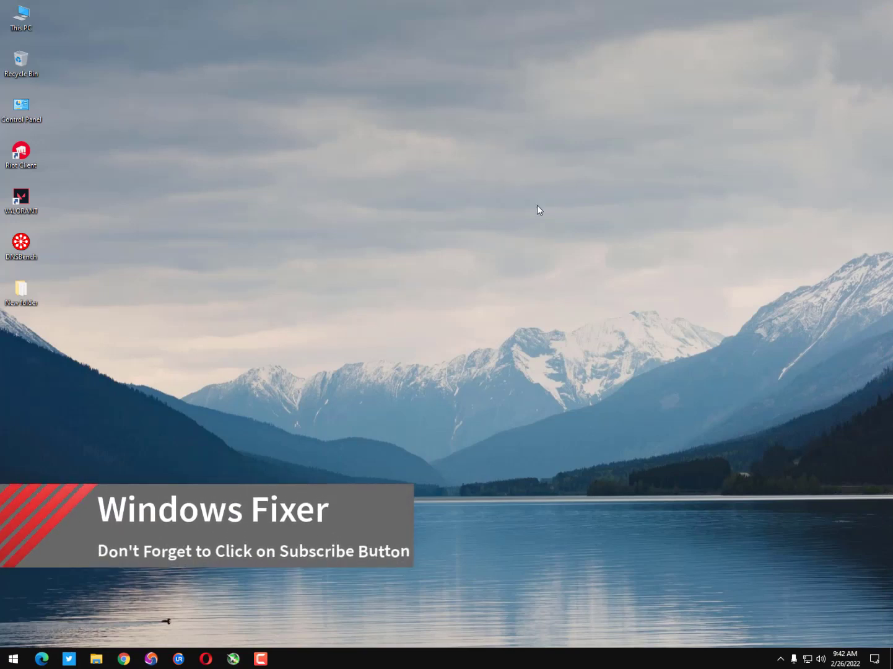
mouse_move(534, 206)
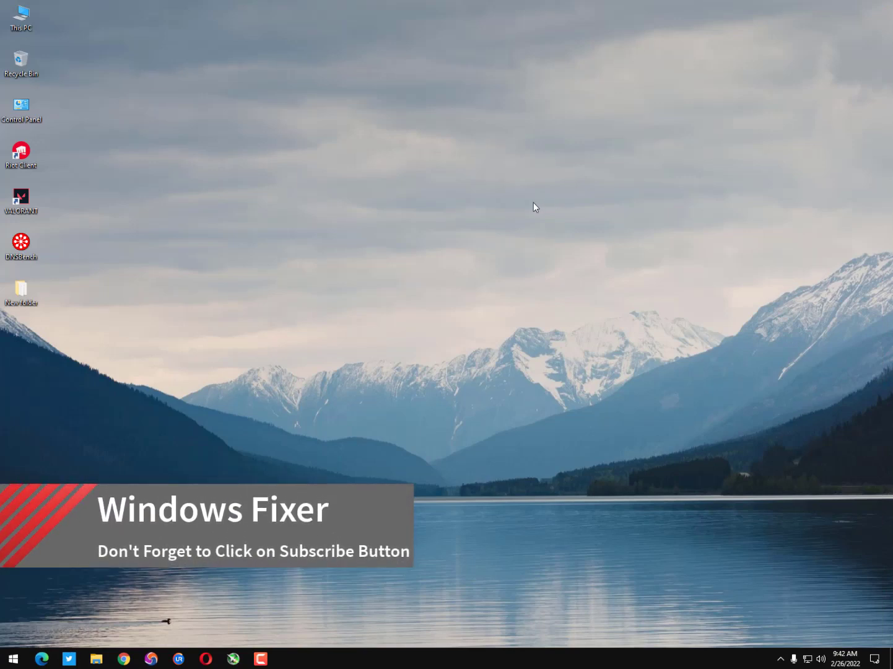
mouse_move(551, 216)
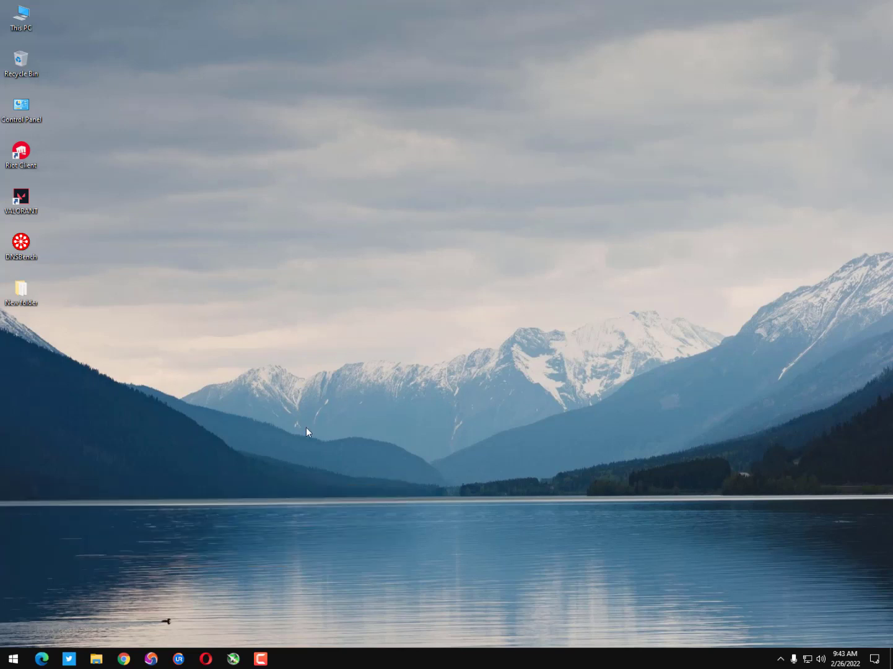
mouse_move(273, 520)
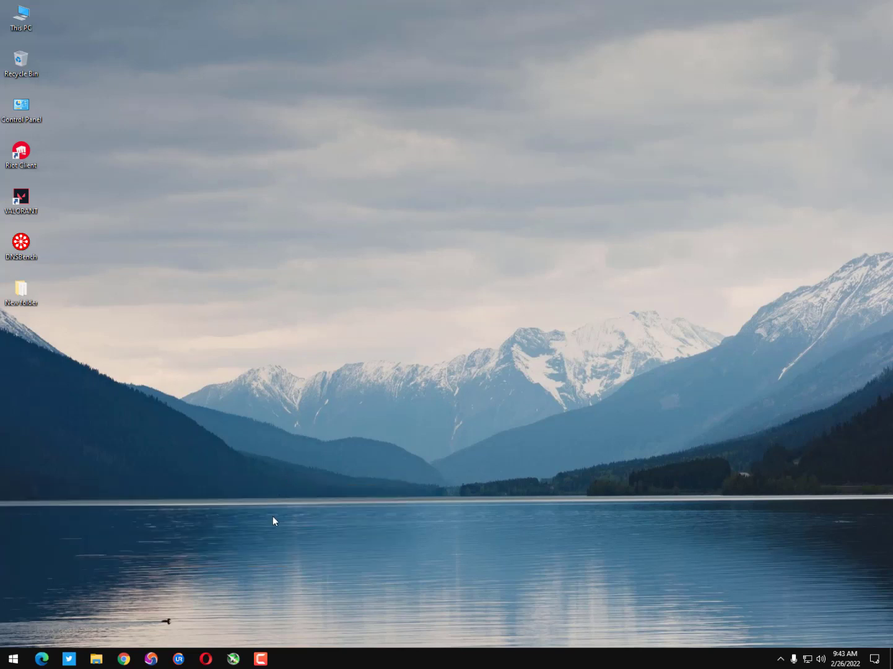
mouse_move(348, 627)
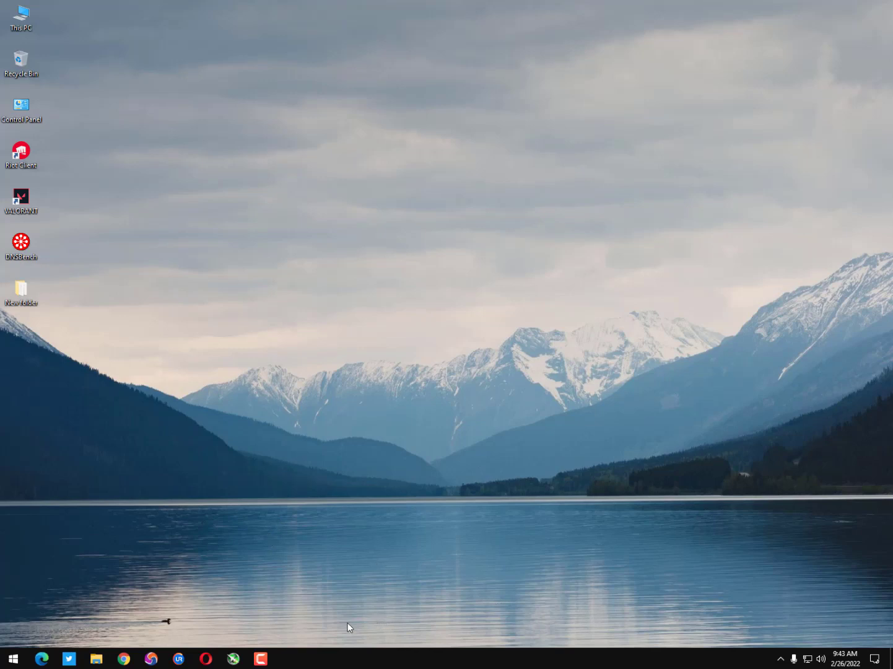
- Close the Files window, leaving only the Windows desktop
click(260, 659)
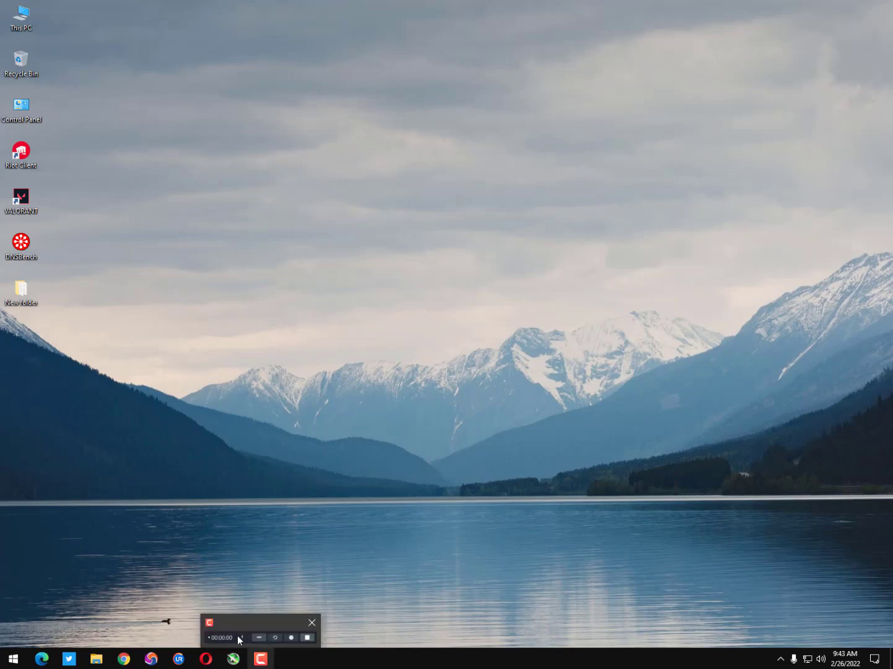